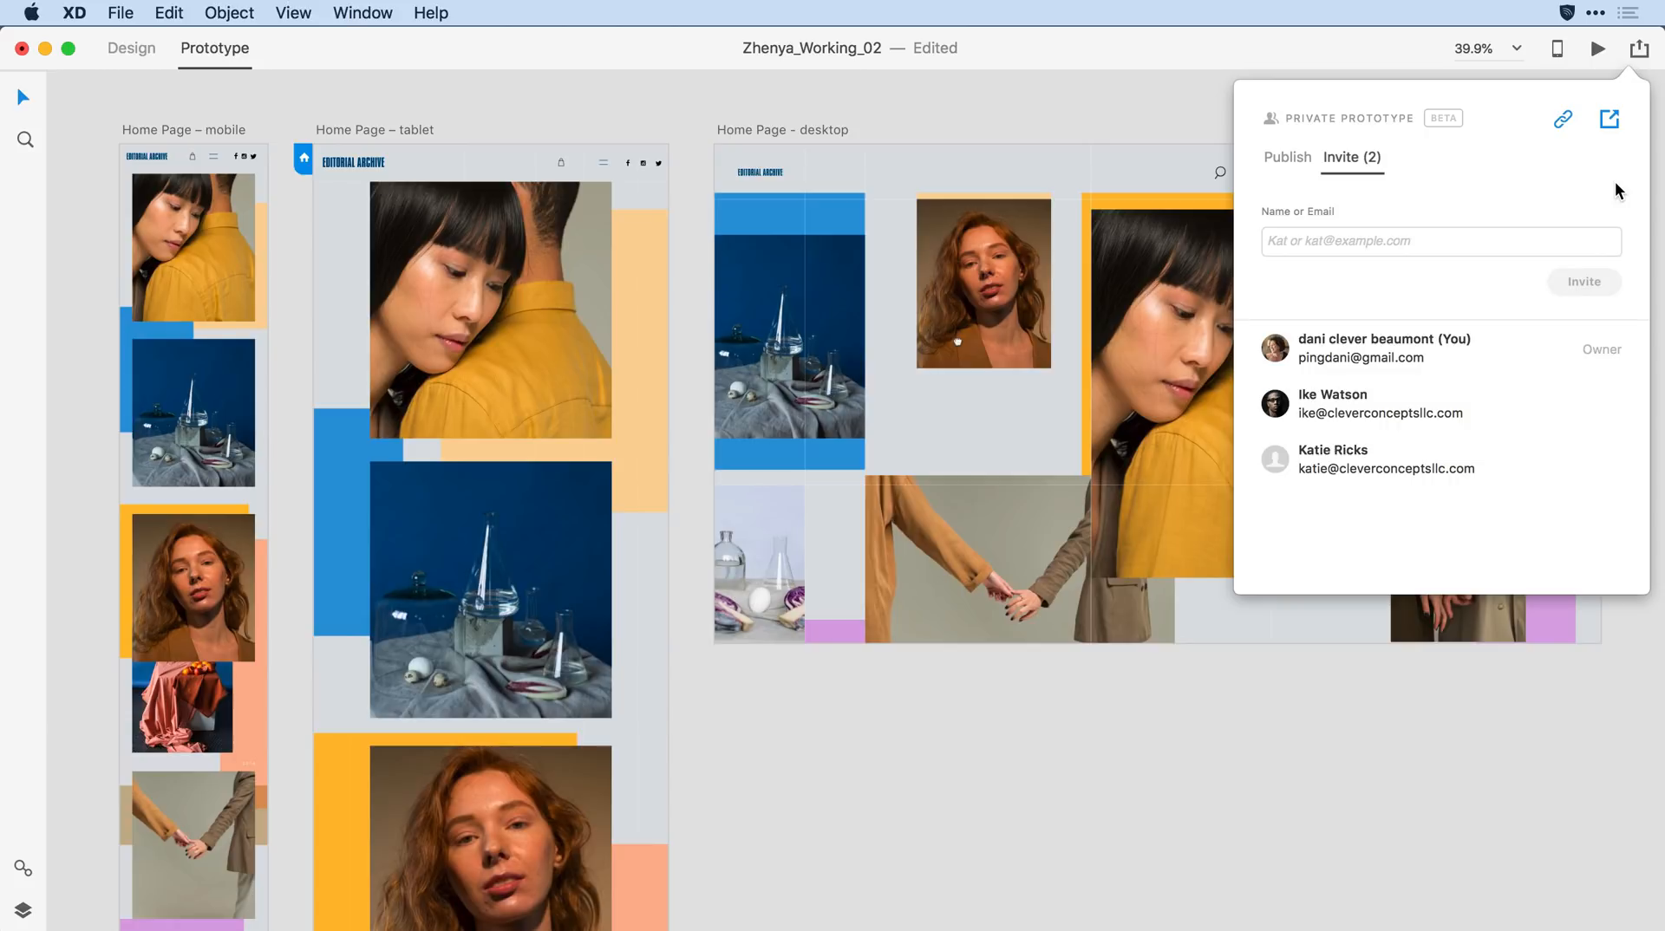
mouse_move(1582, 167)
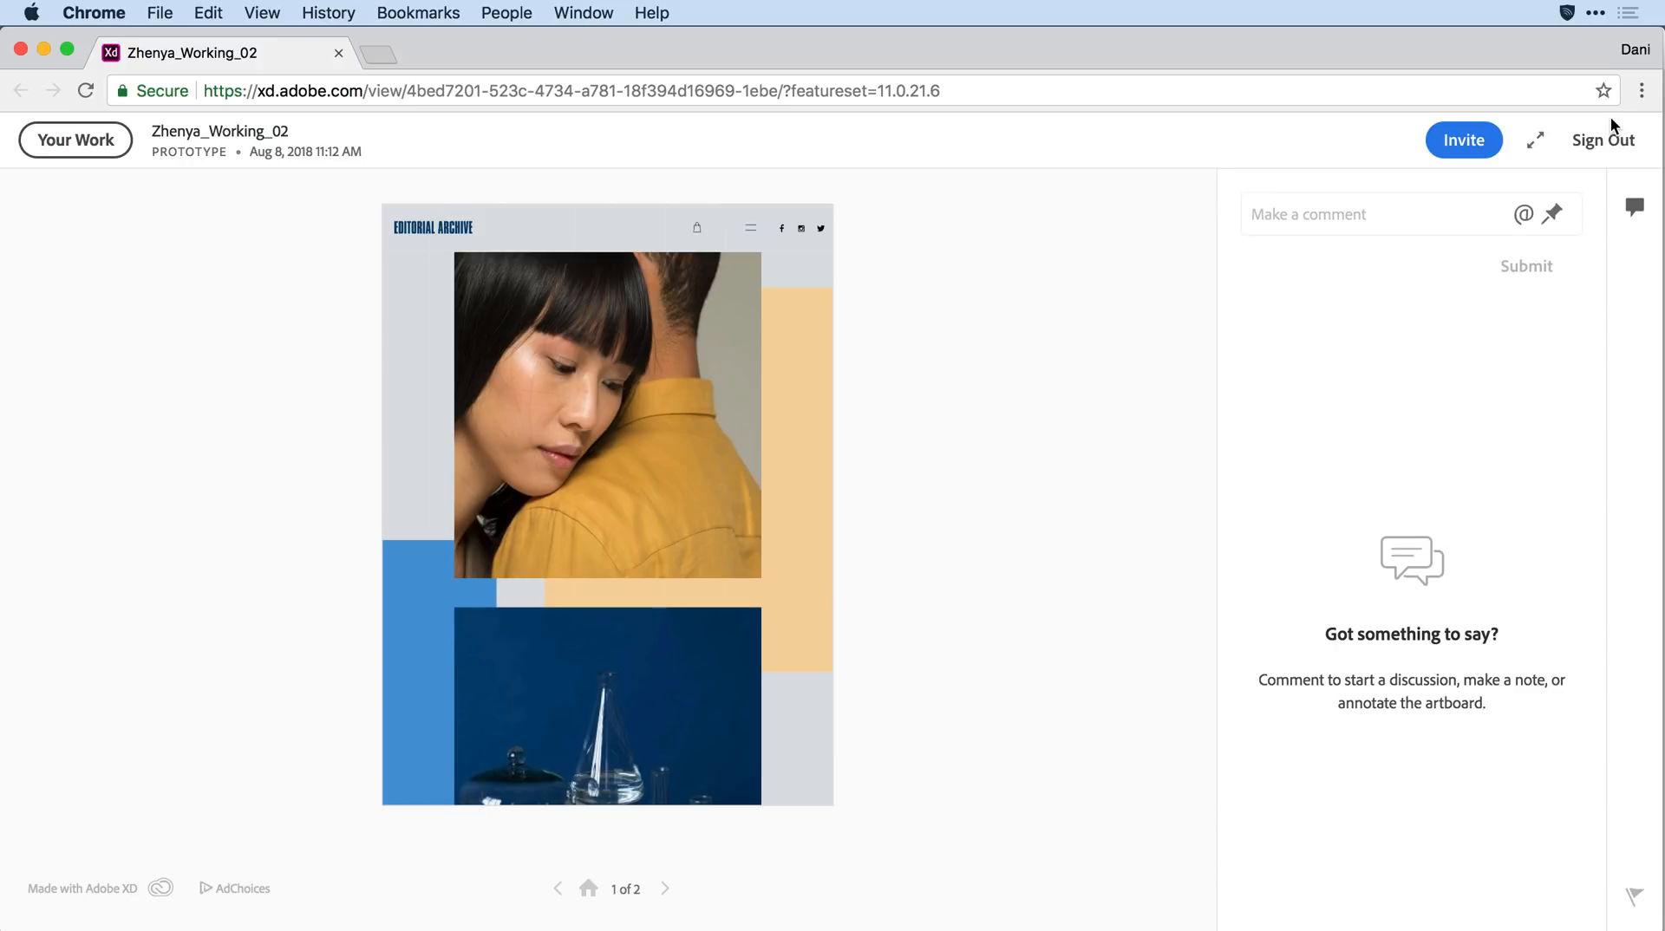
mouse_move(1594, 130)
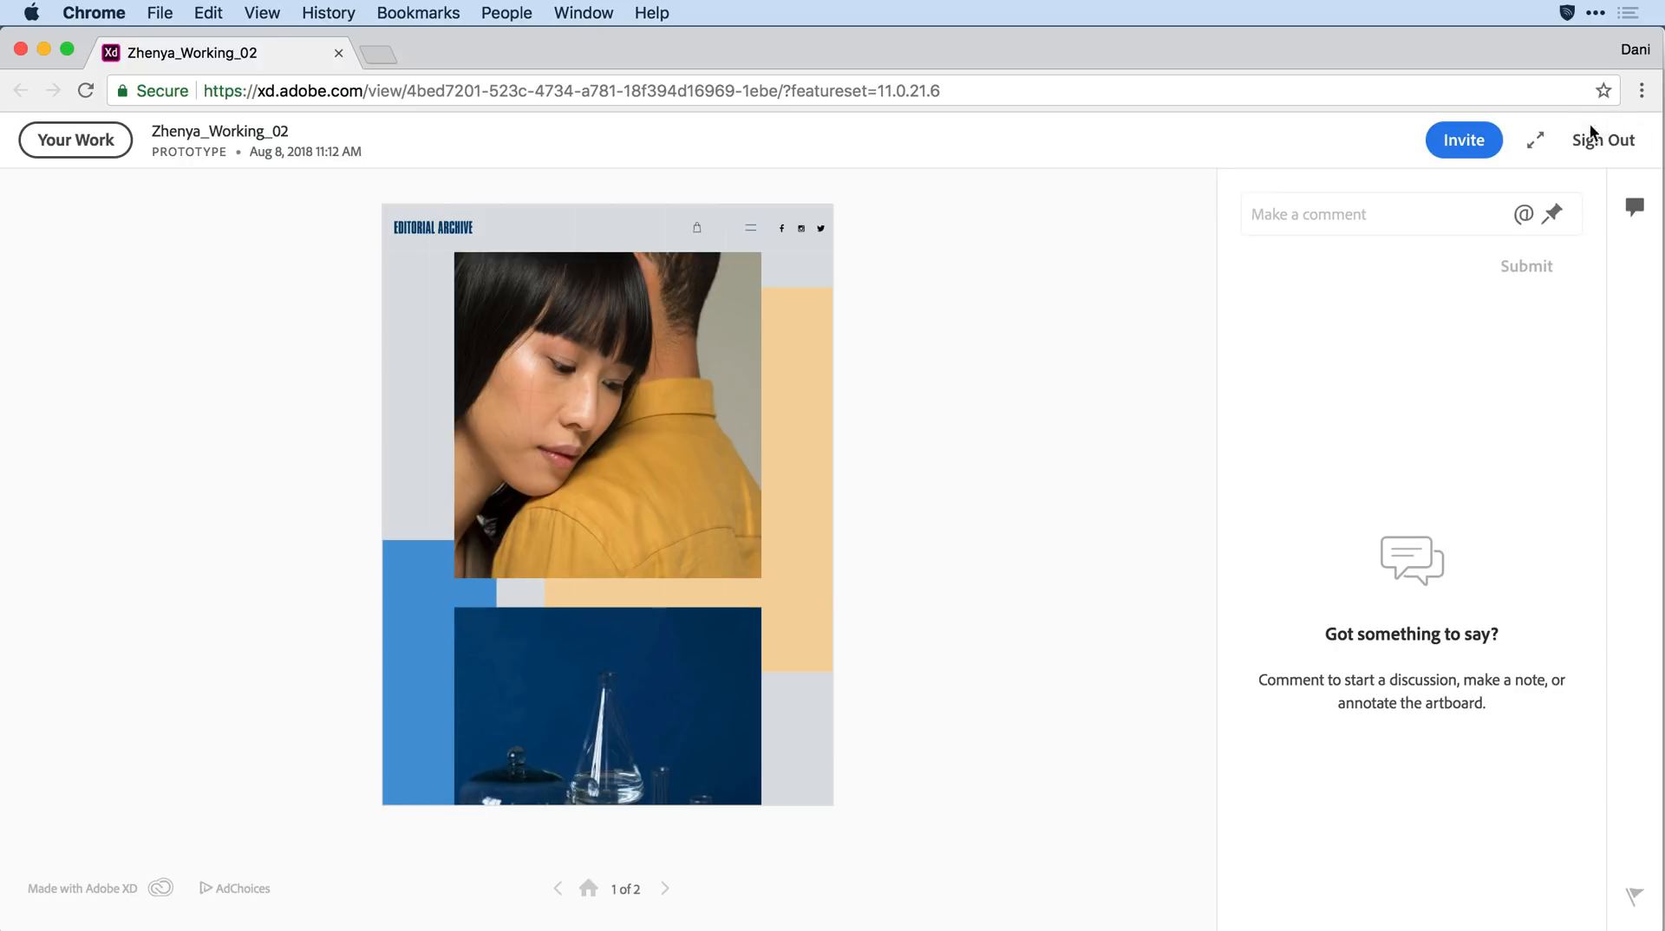
Step: Begin a new comment and pin marker 1 onto the top photo of the artboard
left_click(1381, 213)
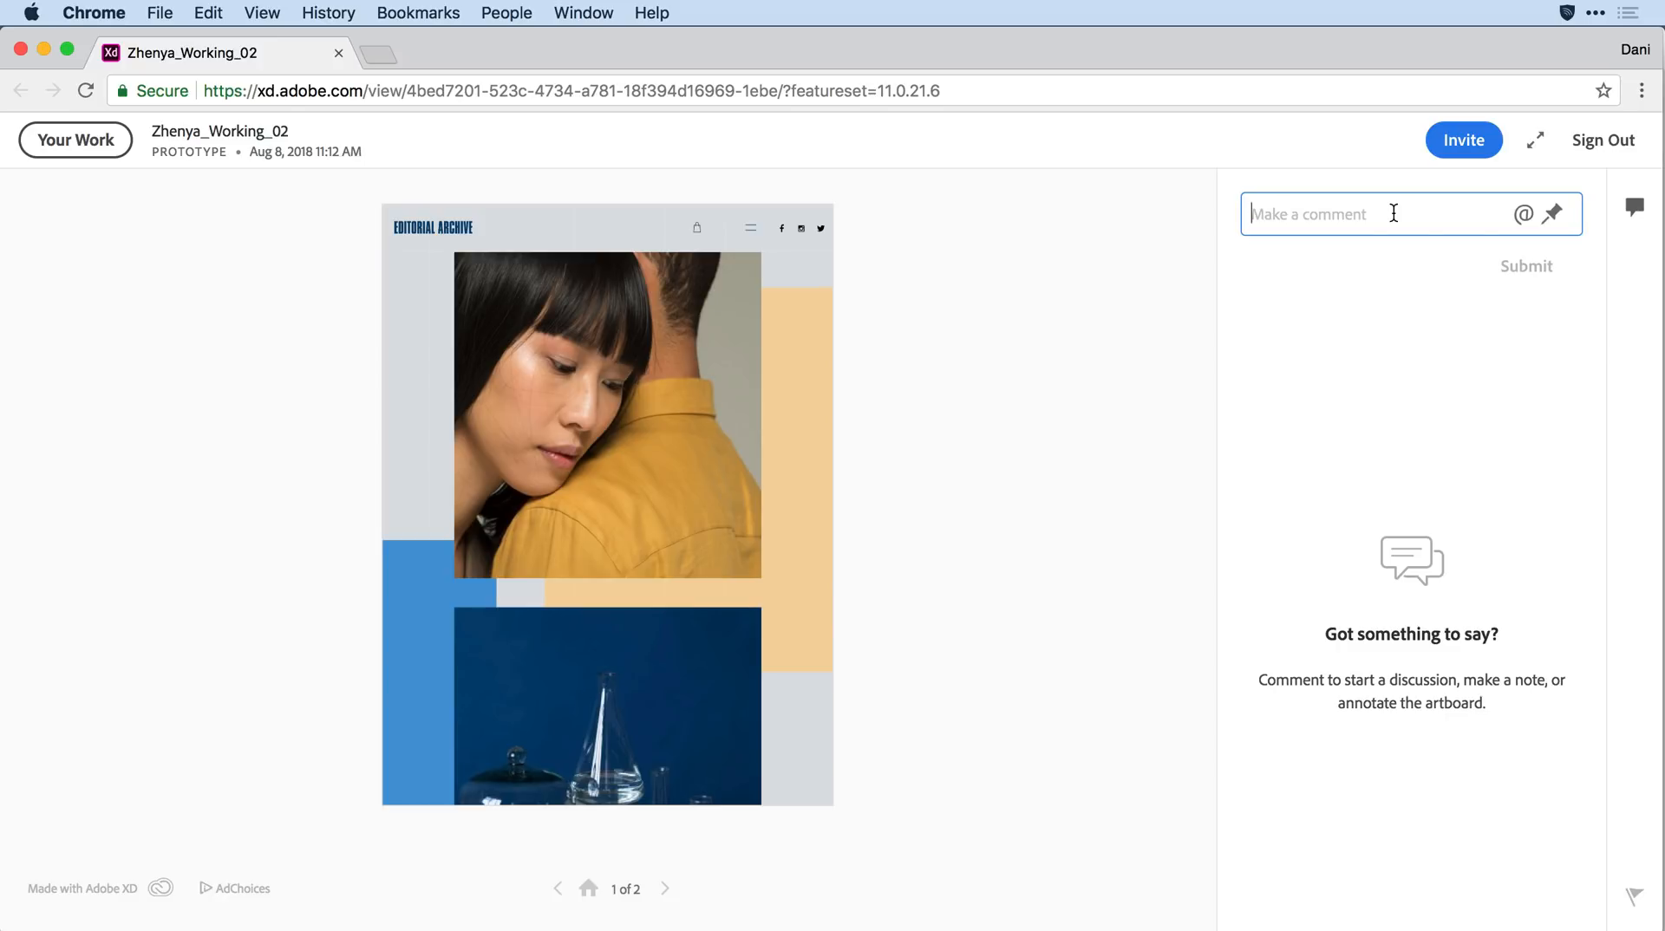
left_click(1551, 214)
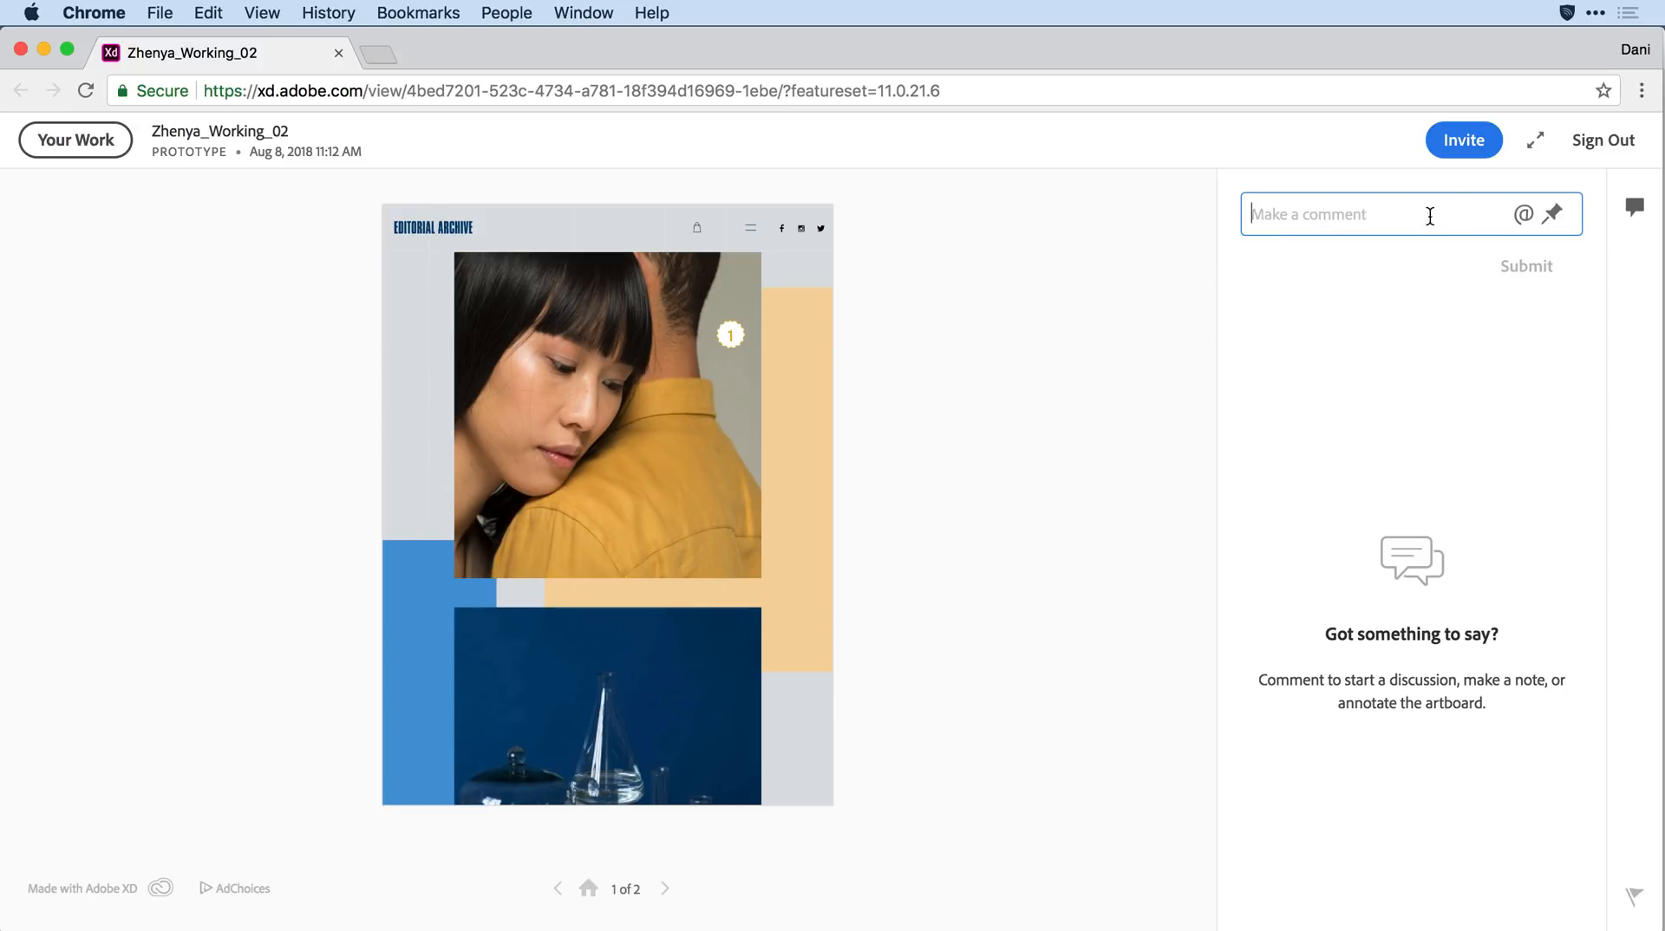
mouse_move(1523, 215)
type("@")
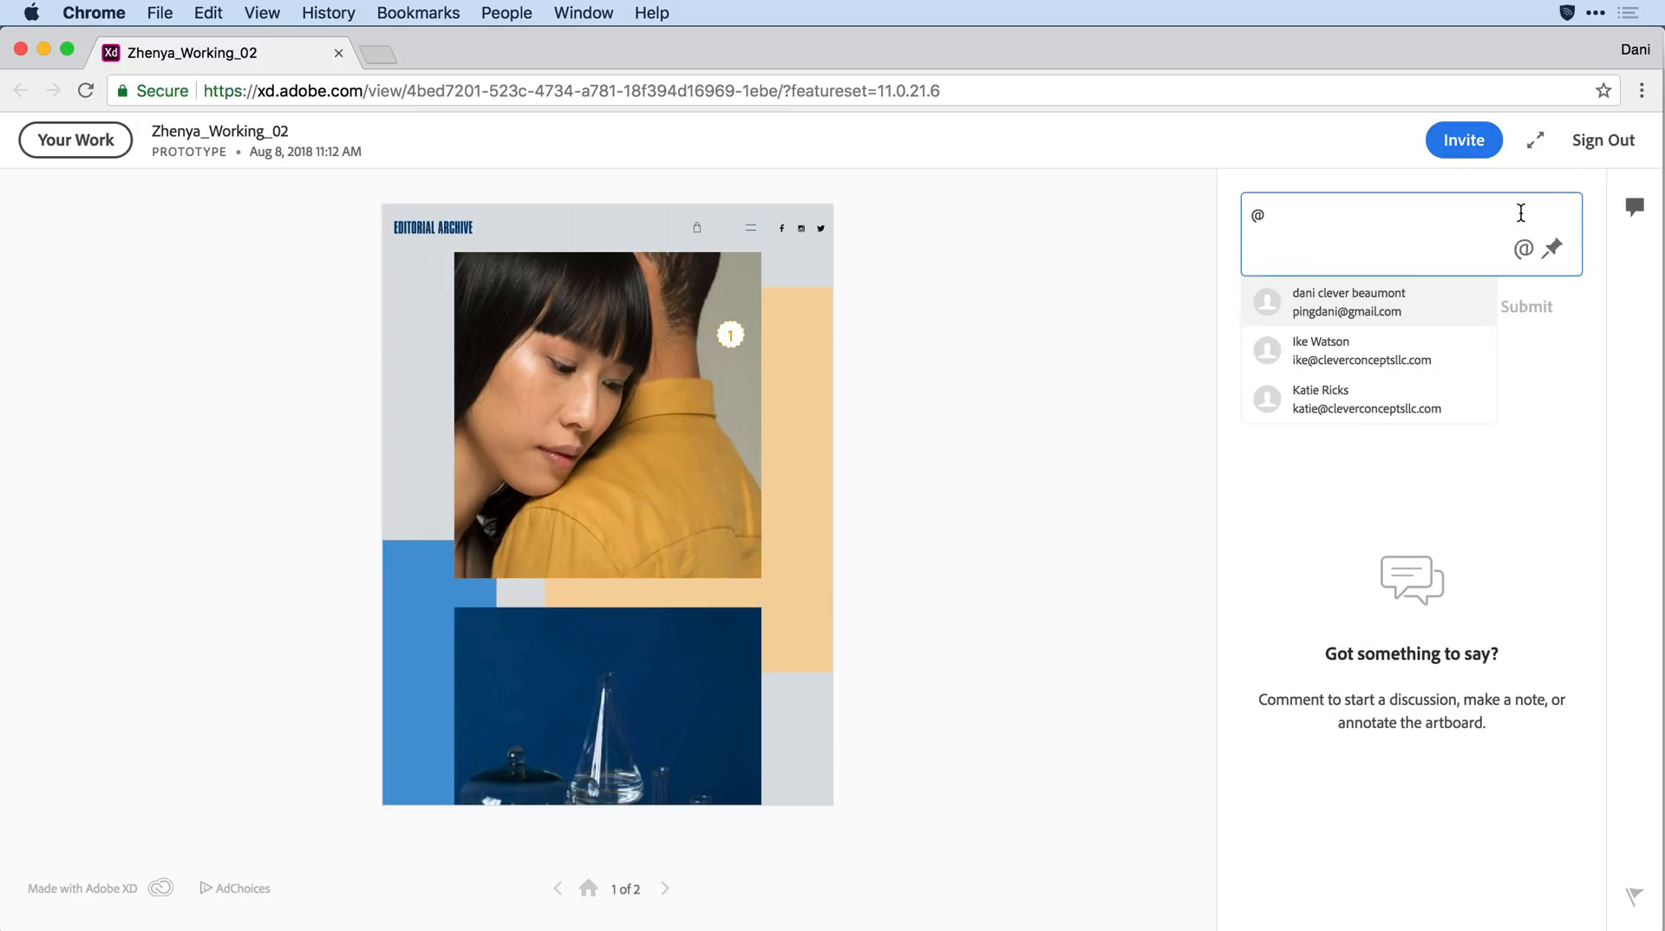
left_click(1323, 351)
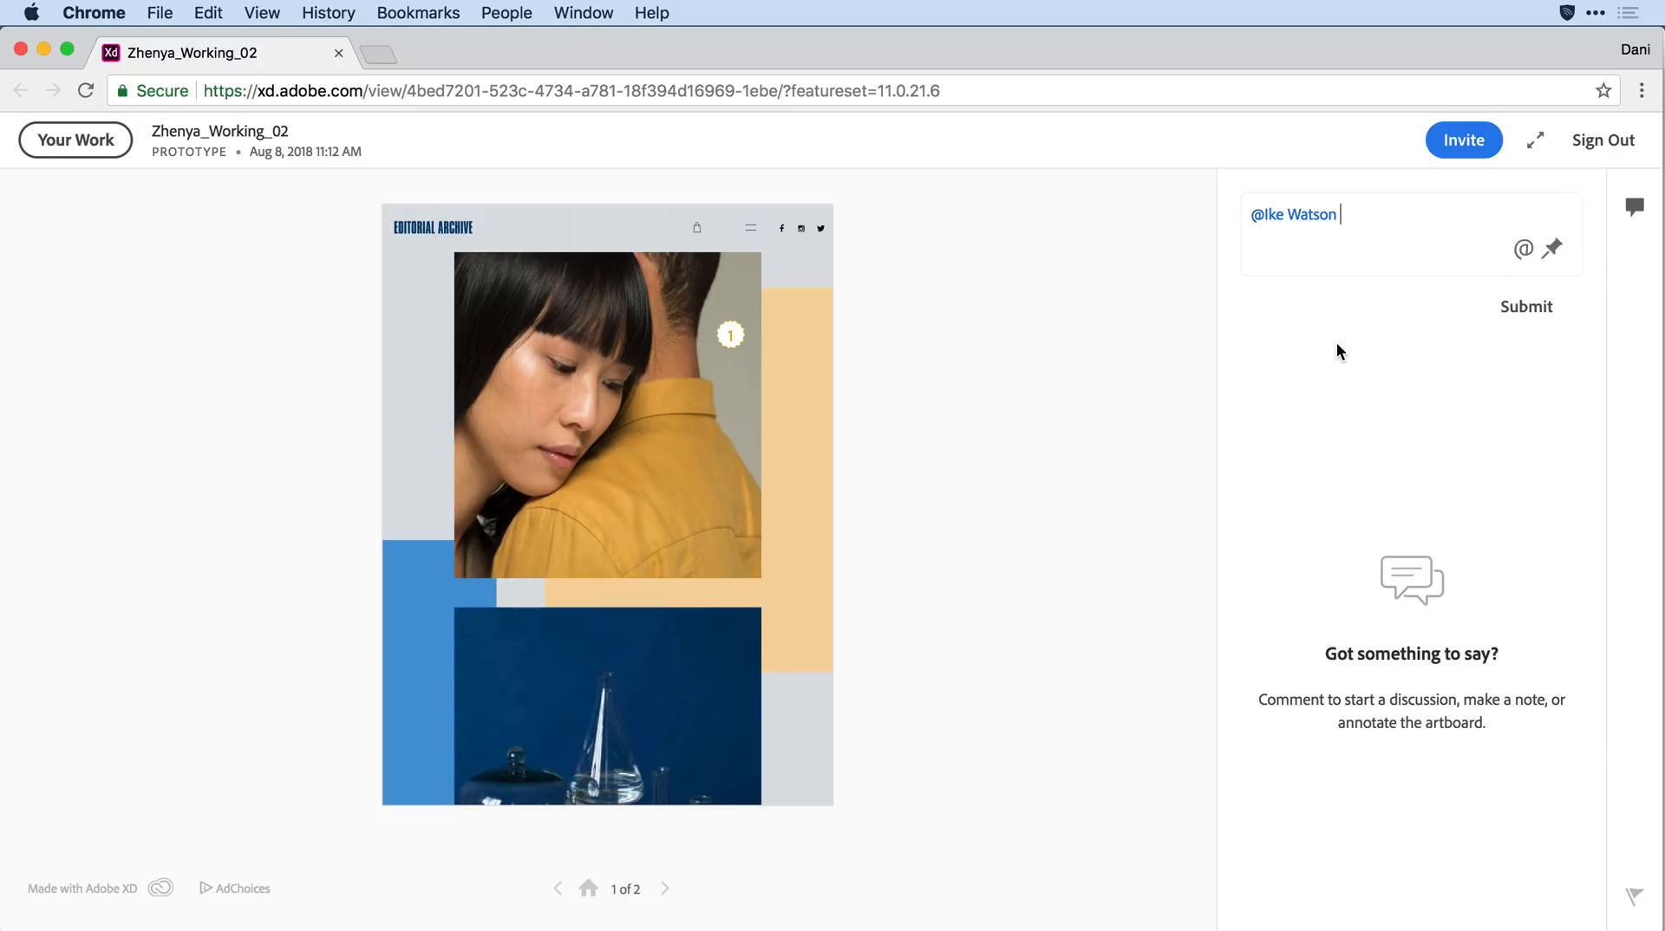
type("-- Hey the image seems a bit muddy -- can you color correct?")
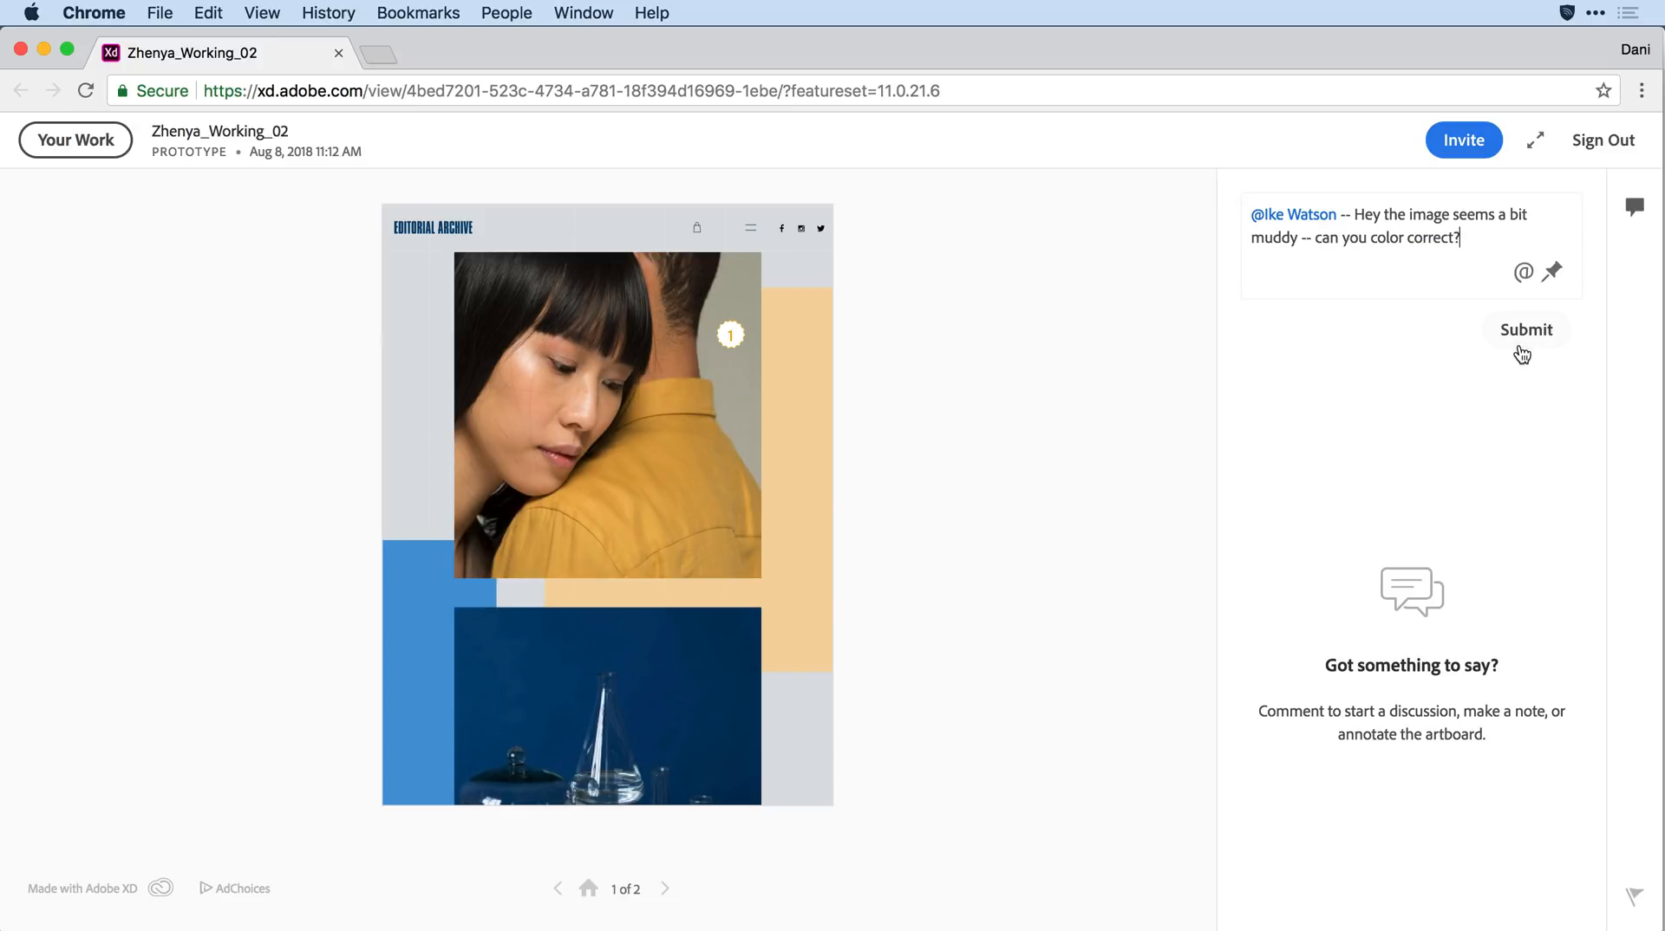
left_click(1526, 330)
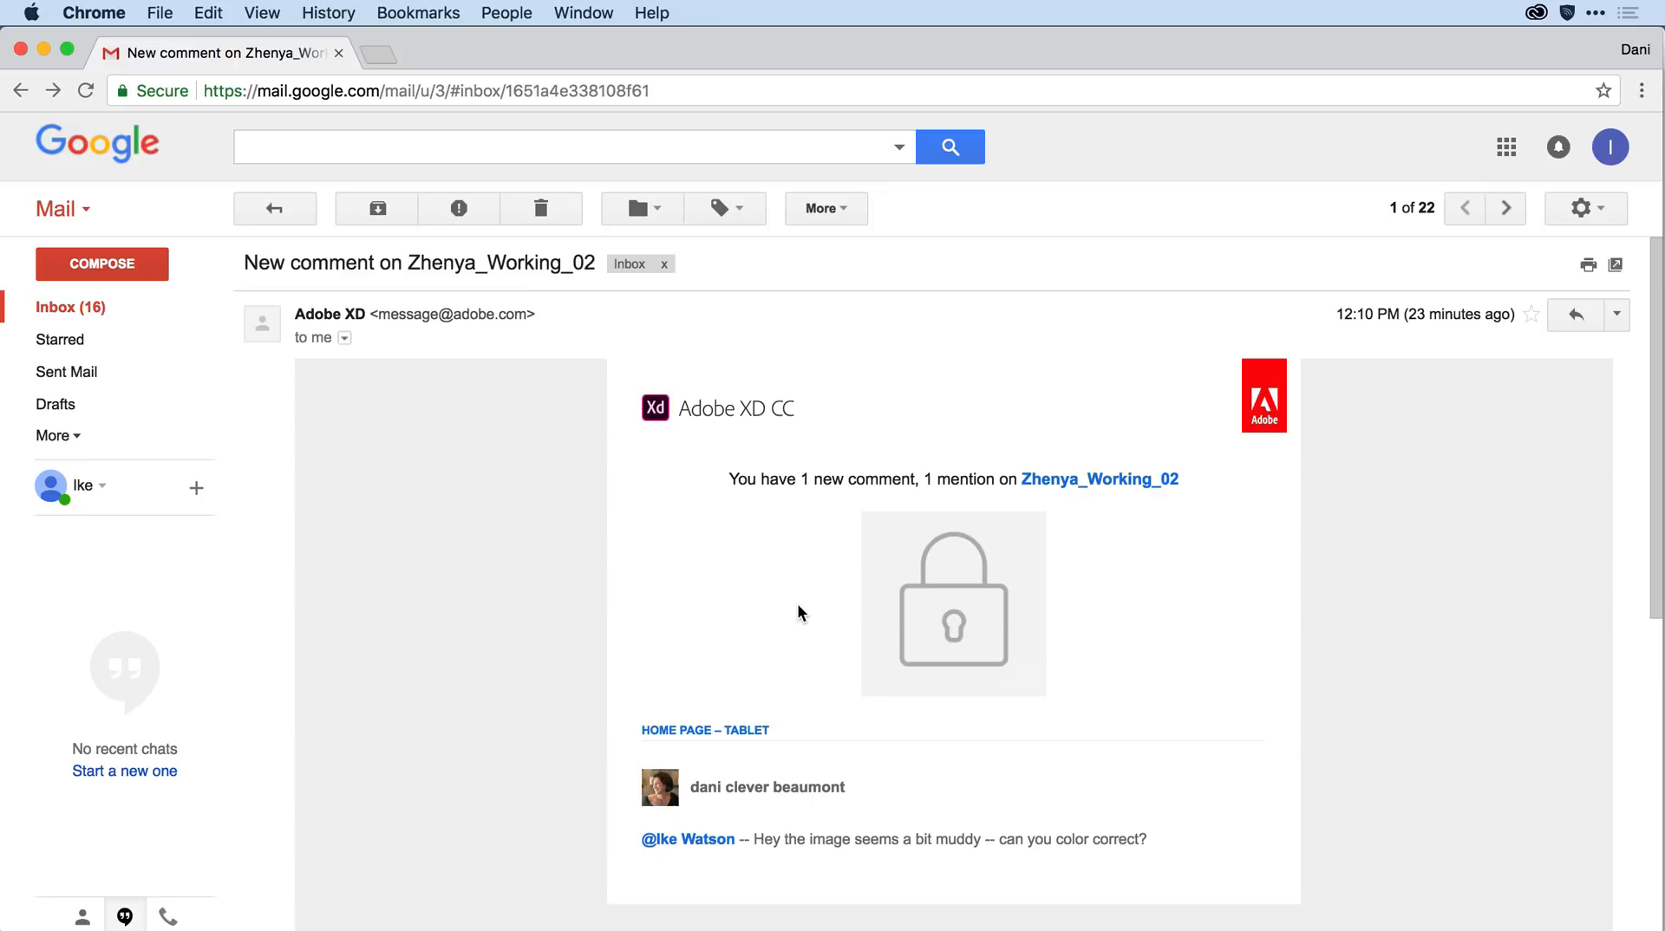
mouse_move(707, 814)
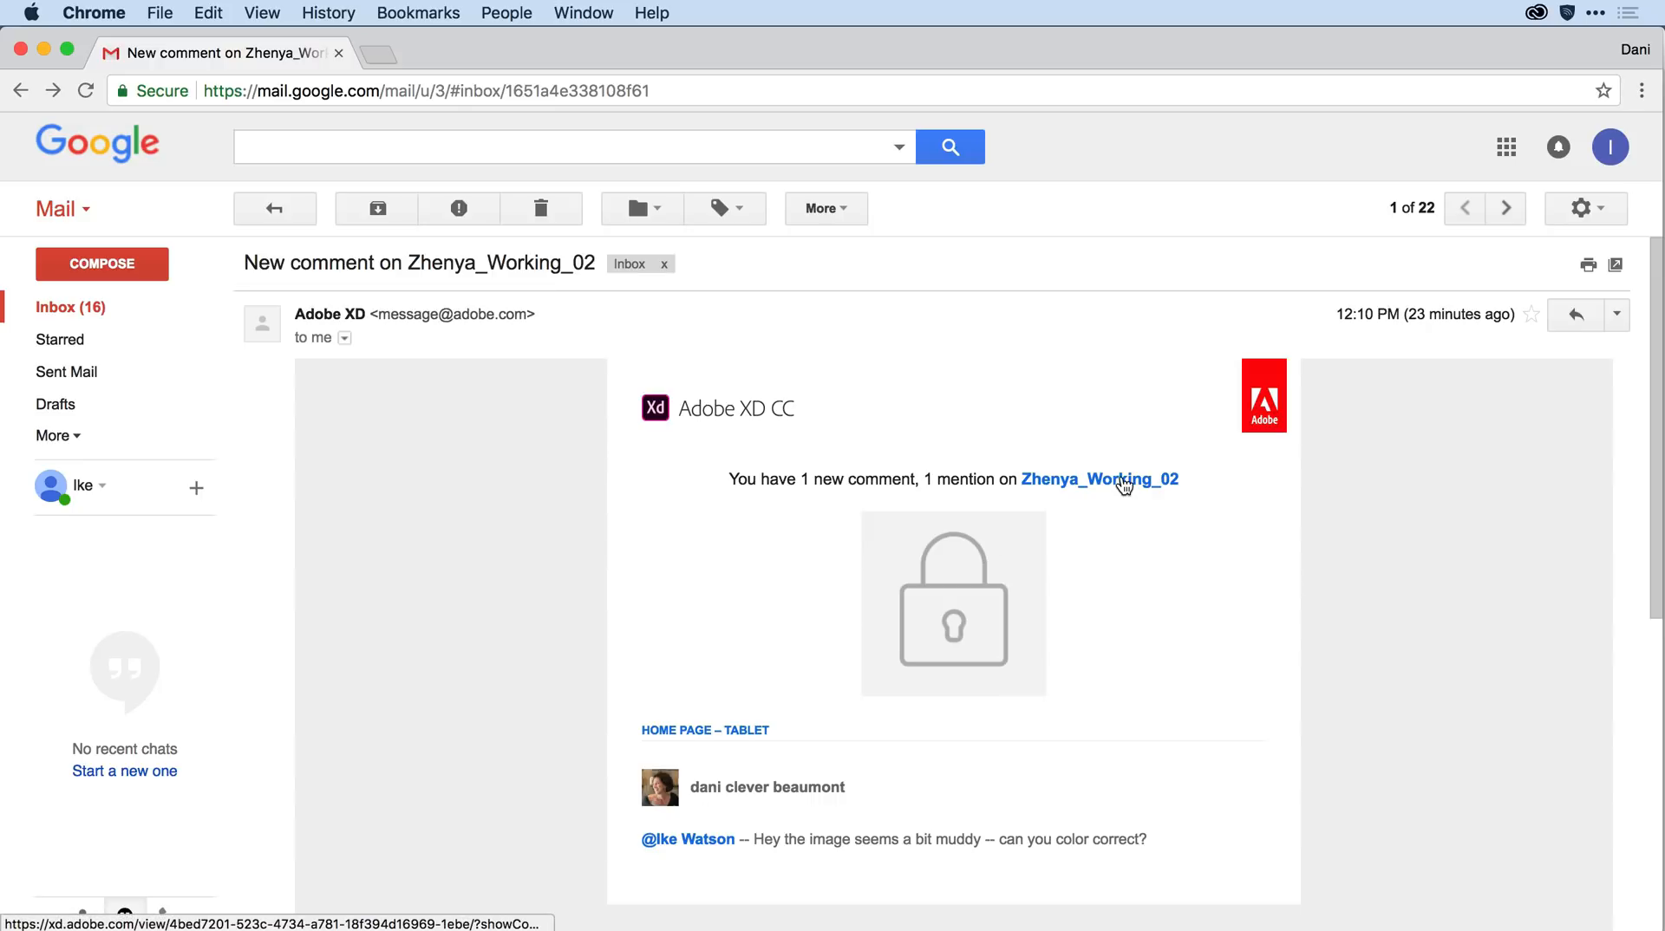
Step: Follow the Zhenya_Working_02 email link and start a reply under the color-correction comment
left_click(1100, 478)
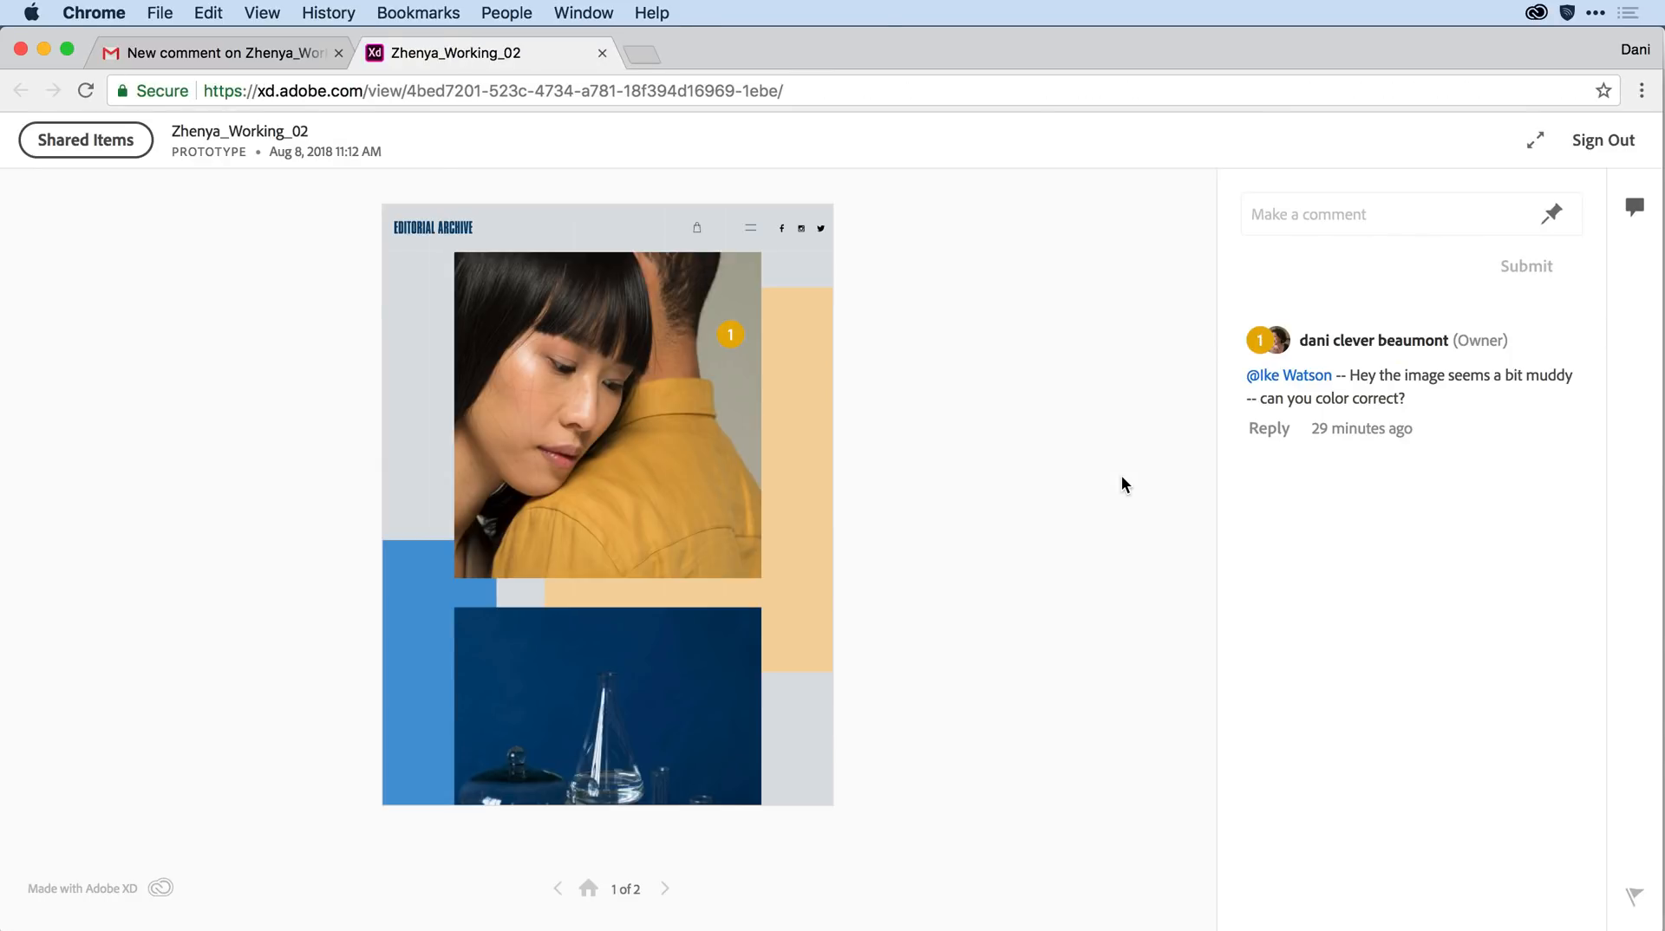
mouse_move(1264, 435)
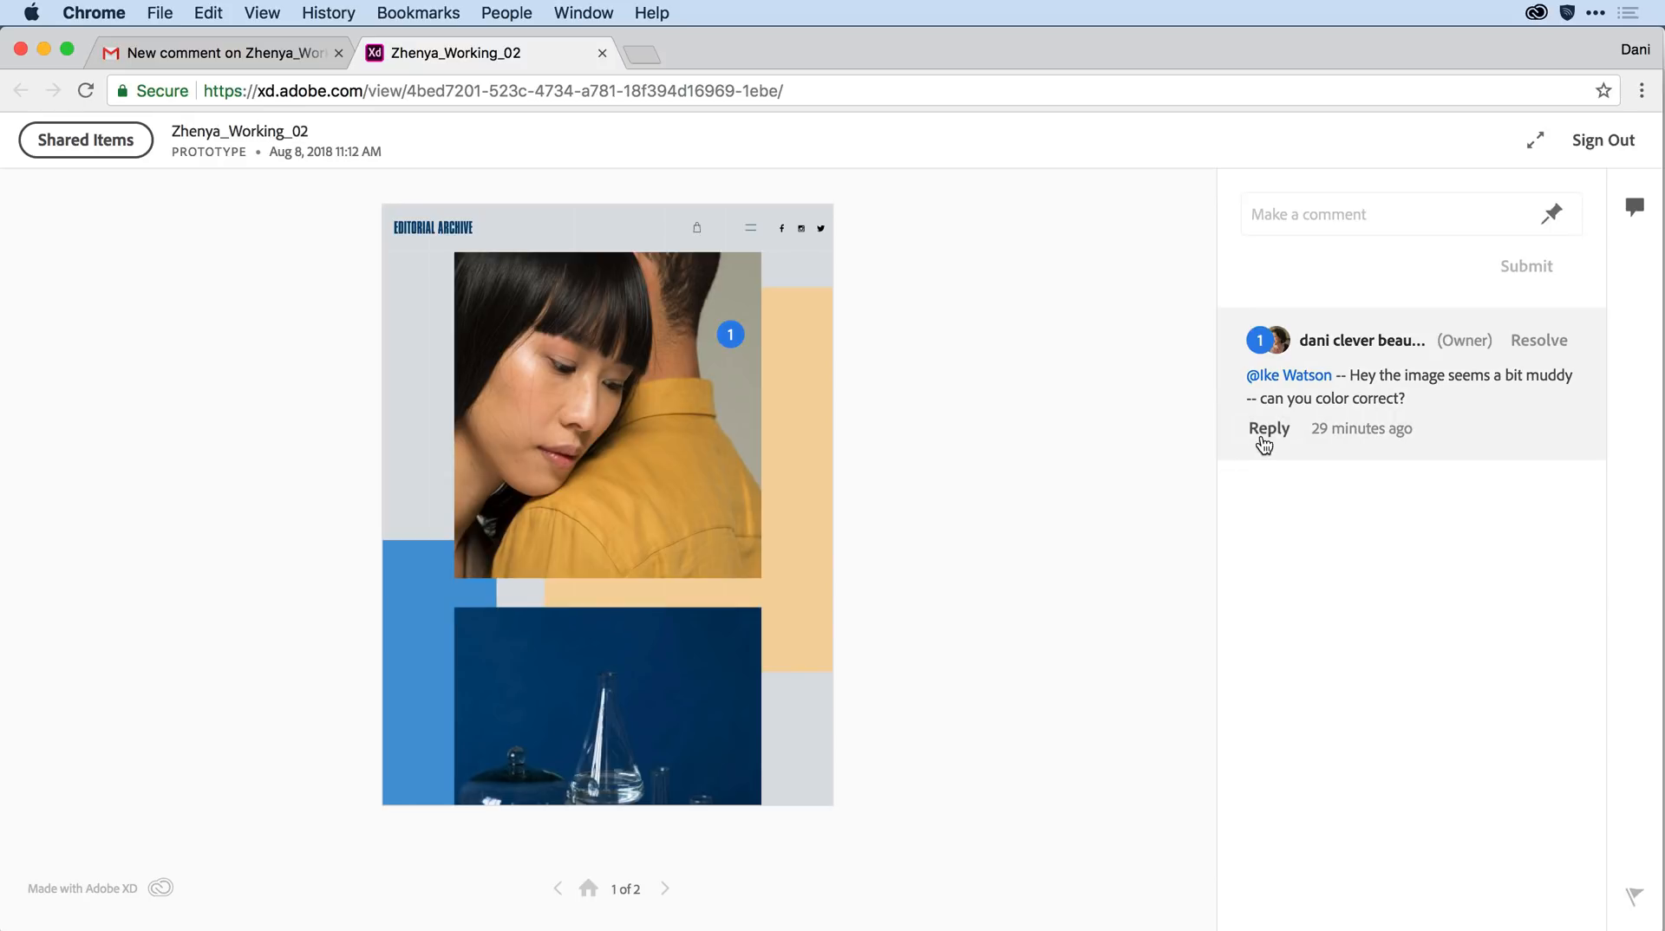
left_click(1269, 428)
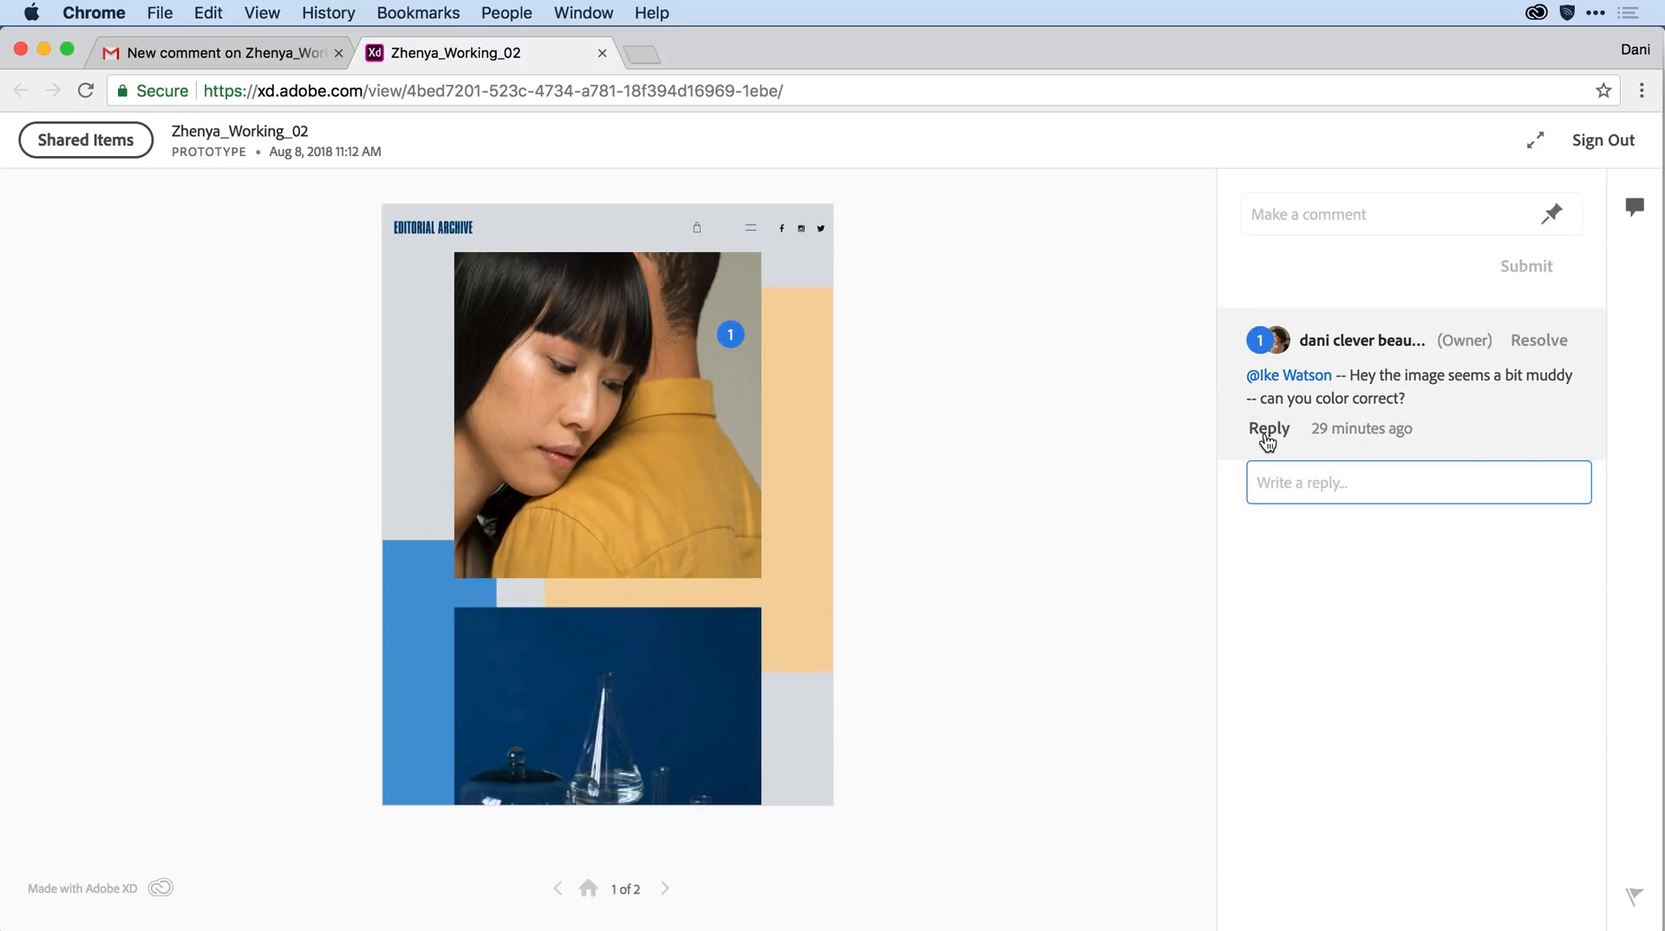